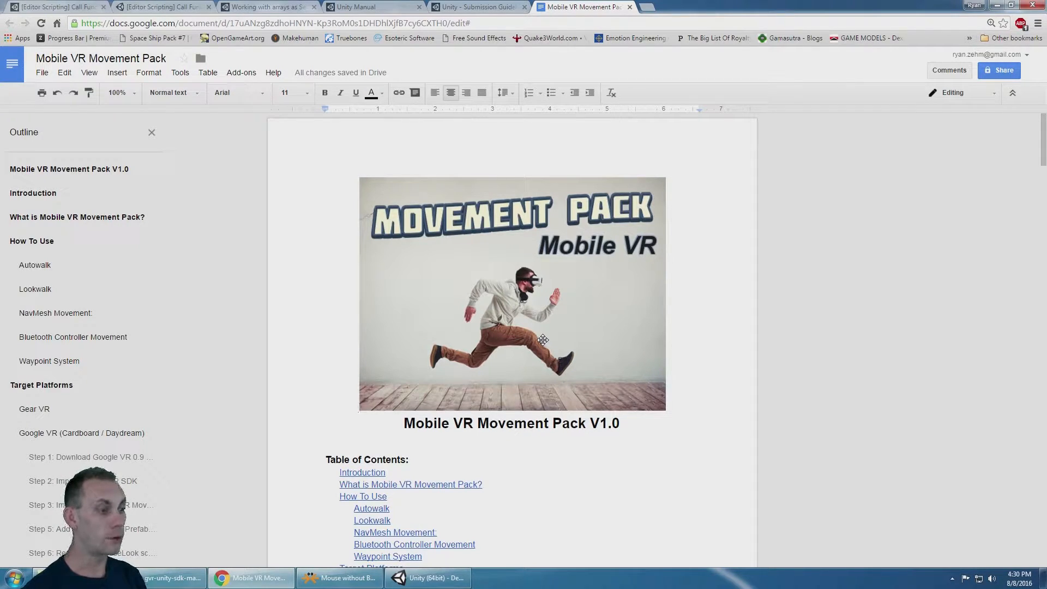
Scroll the guide to the Google VR steps, from SDK download to removing VRMouseLook
scroll(down, 3)
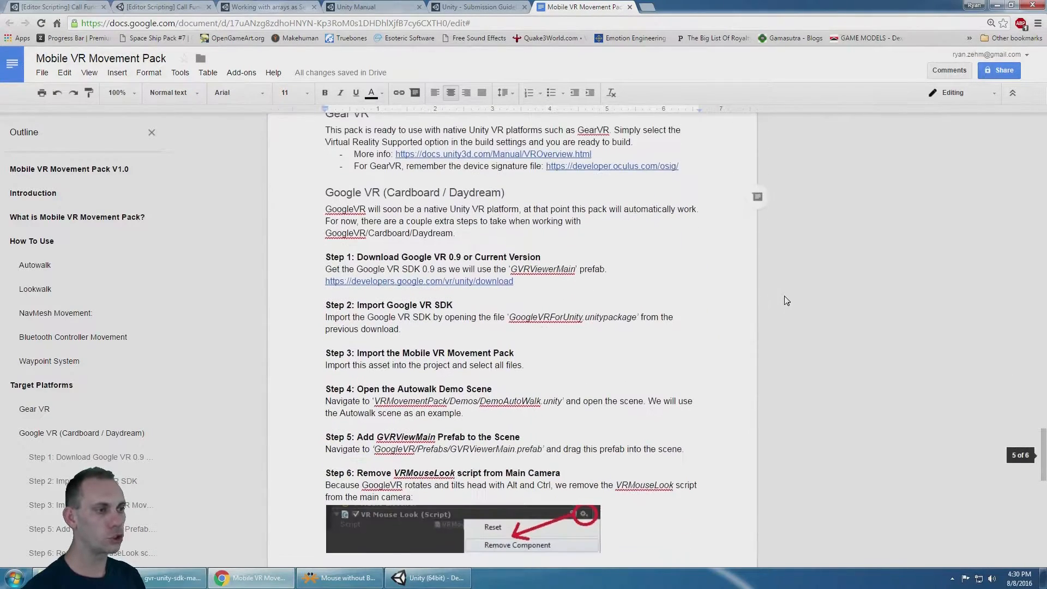
scroll(down, 3)
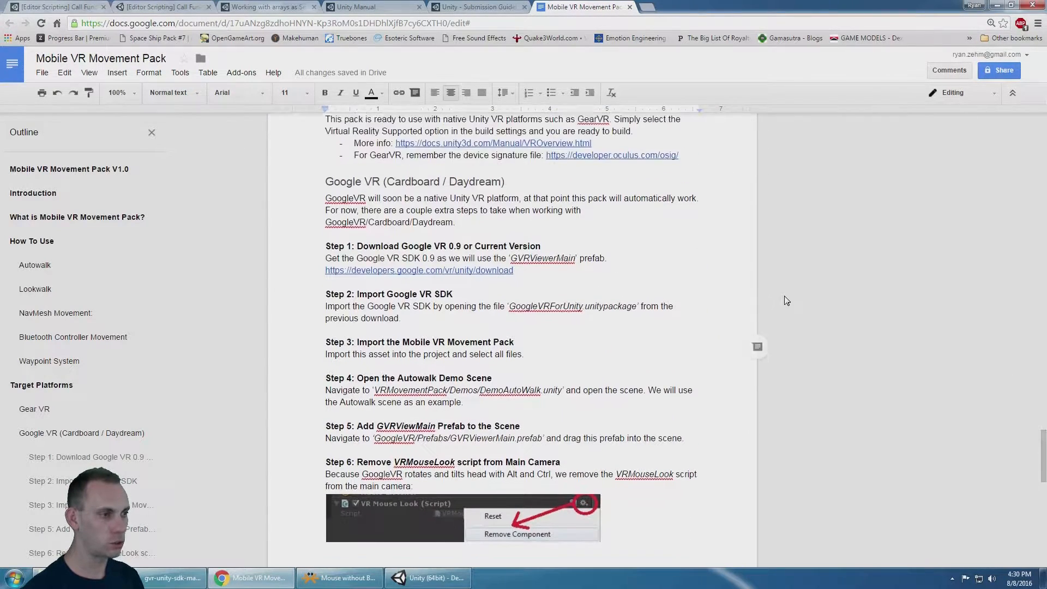
scroll(down, 3)
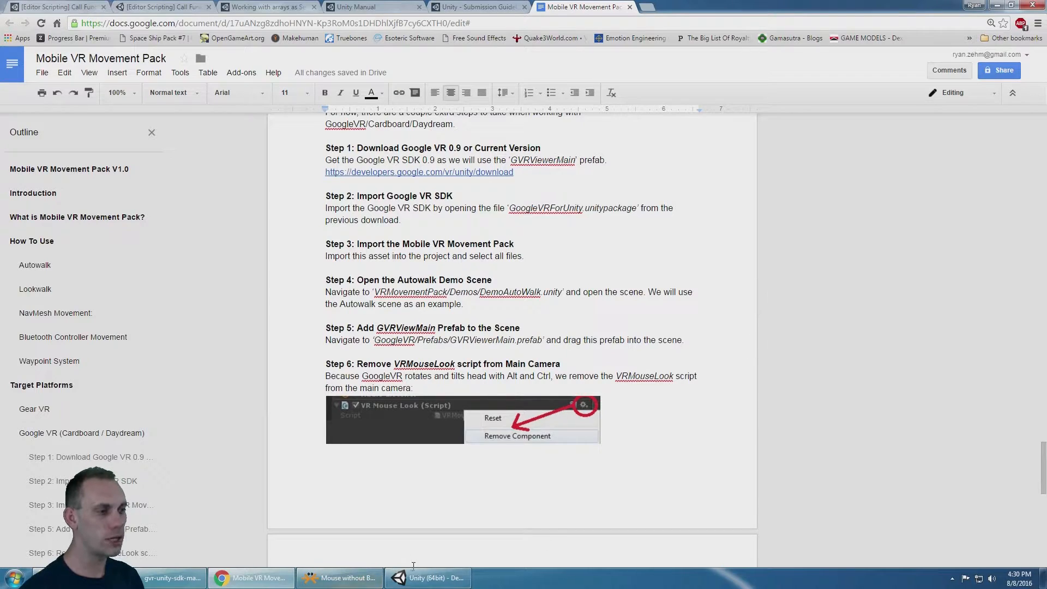
Import every file of GoogleVRForUnity.unitypackage into the Demo_Waypoints project
click(428, 577)
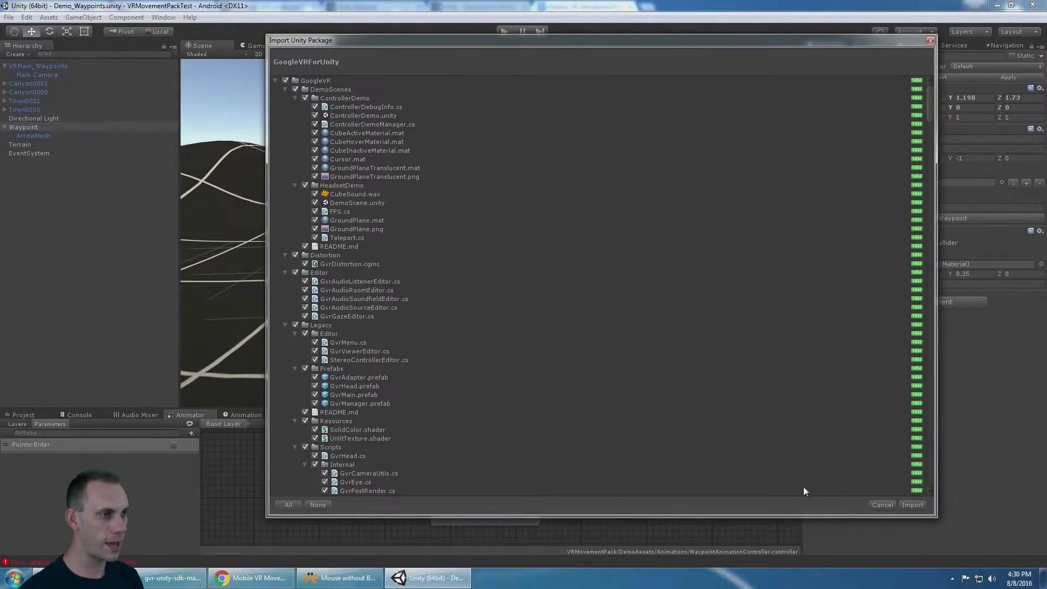
click(913, 504)
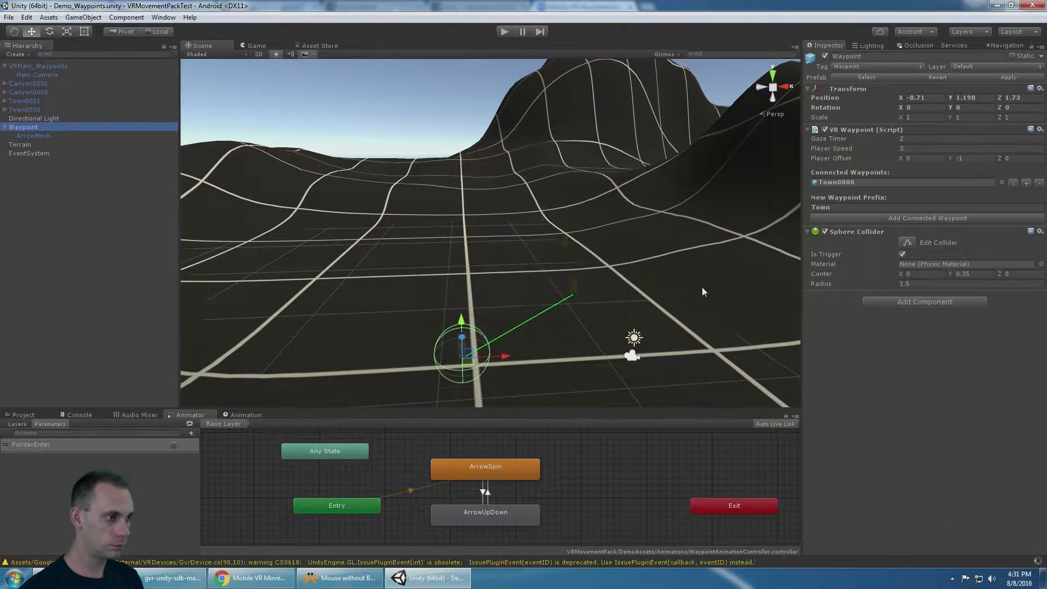
click(23, 398)
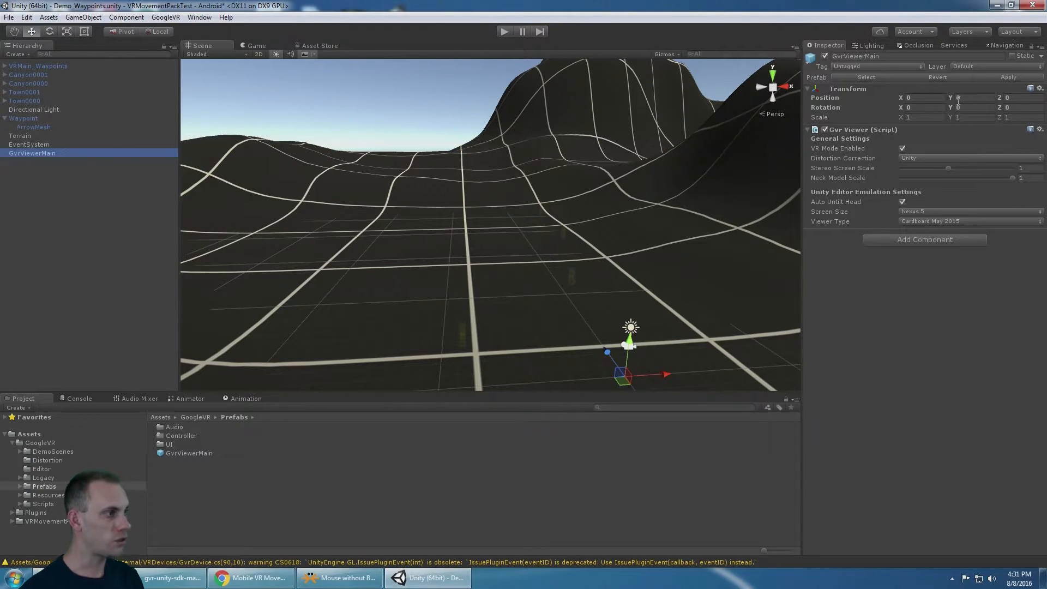
mouse_move(875, 157)
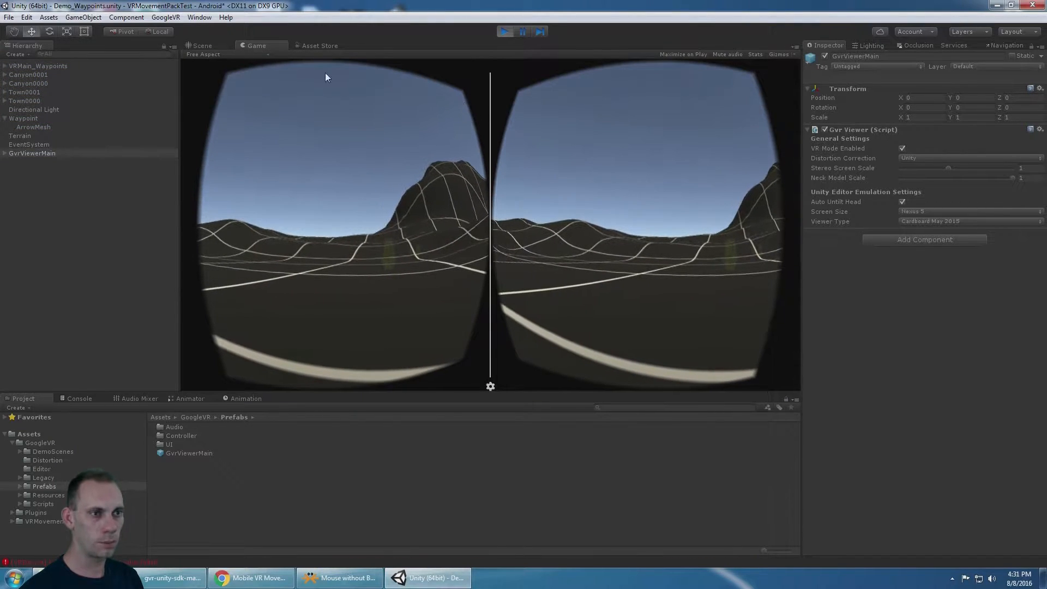
Inspect Main Camera's components during the stereo test, then stop Play mode
click(45, 74)
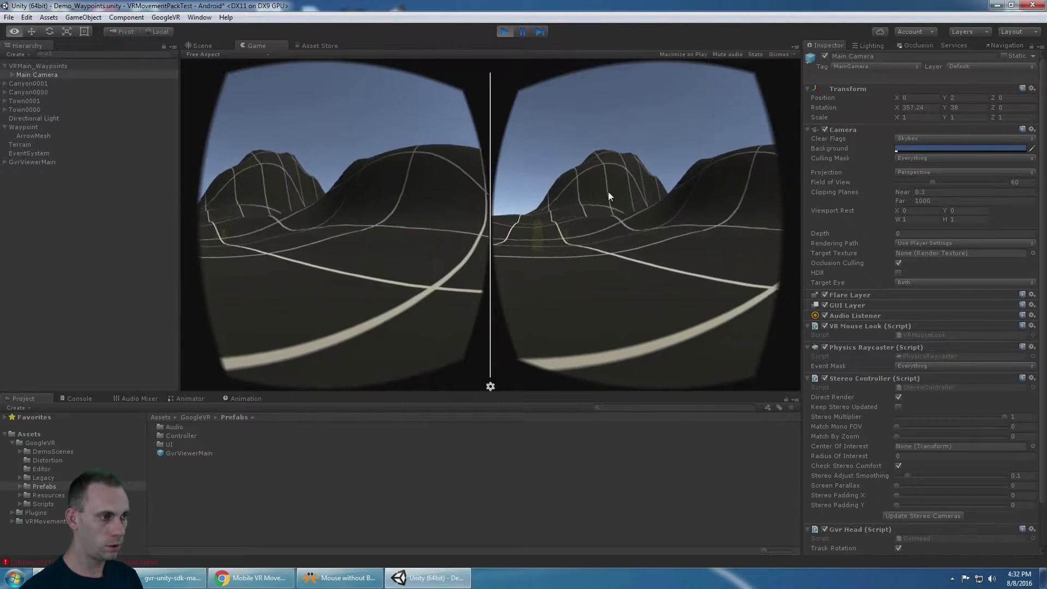
click(505, 32)
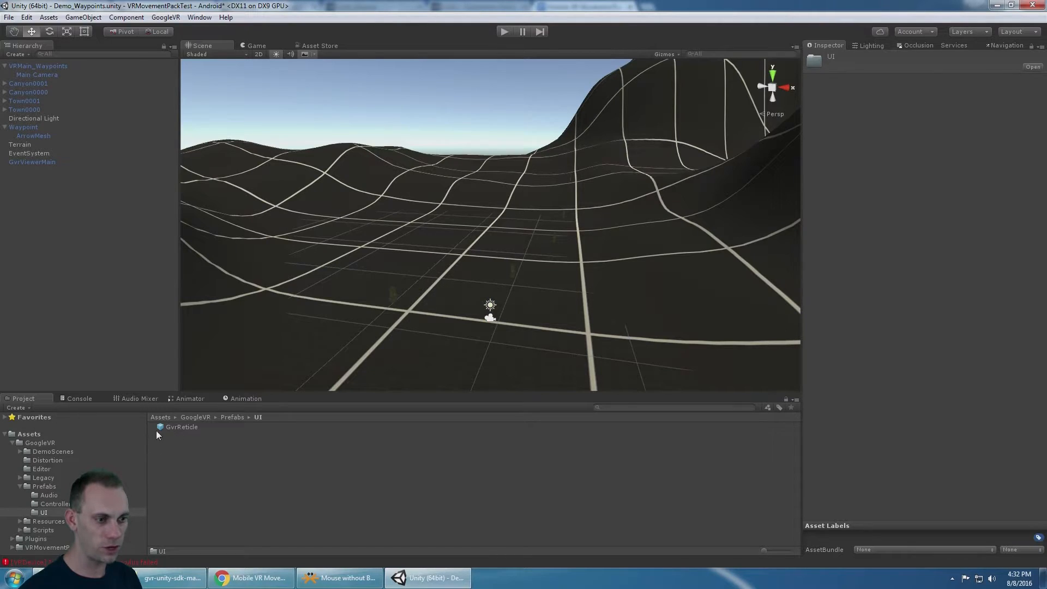
Drag the GvrReticle prefab onto Main Camera as its child
click(38, 66)
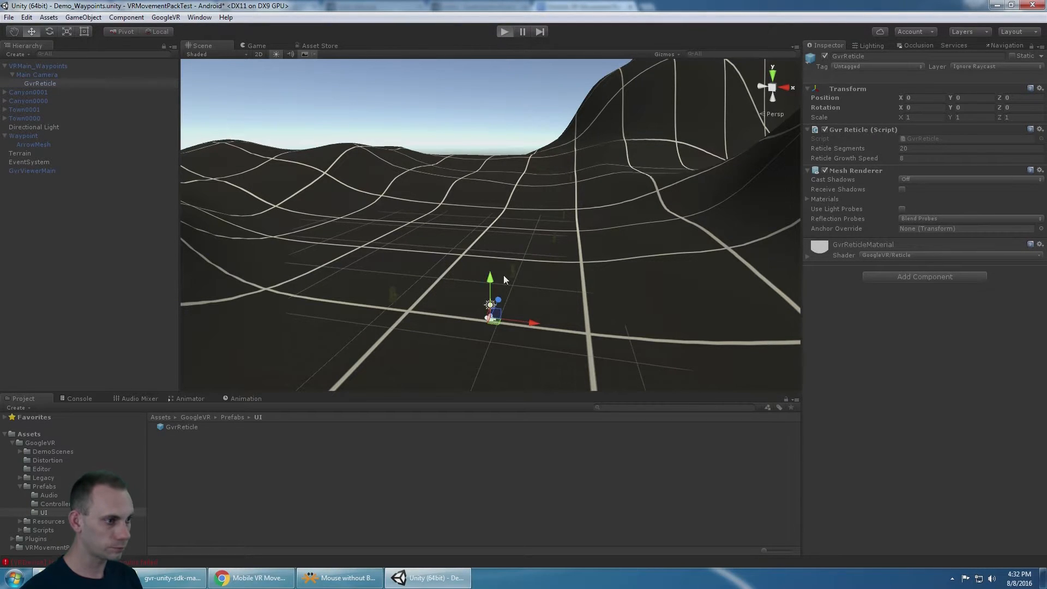
click(504, 32)
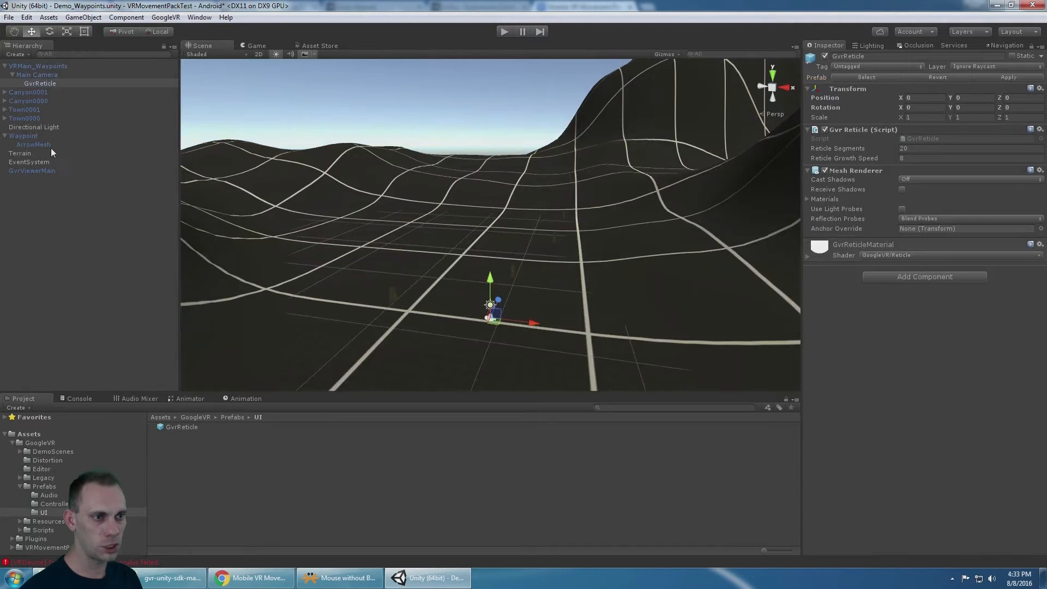
Check GvrViewerMain, then replace EventSystem's VR Gaze Input Module with Gaze Input Module
click(32, 171)
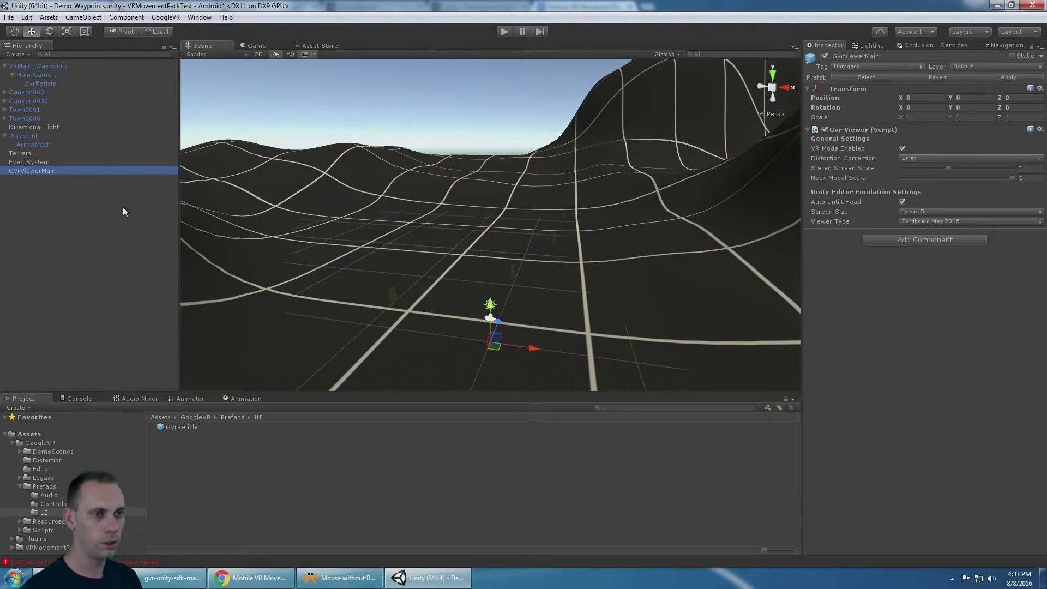
click(29, 162)
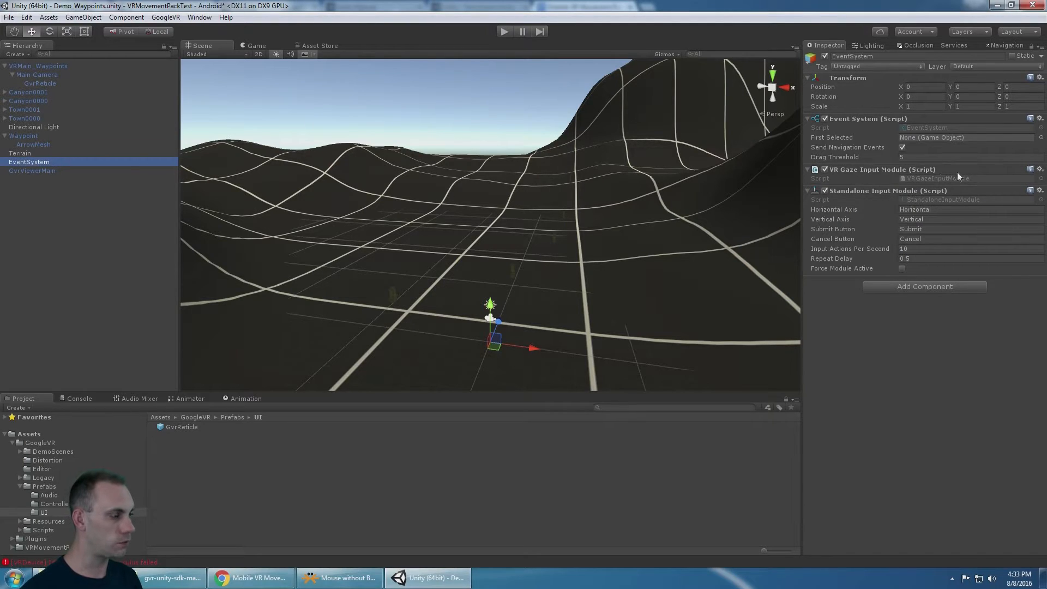
mouse_move(907, 176)
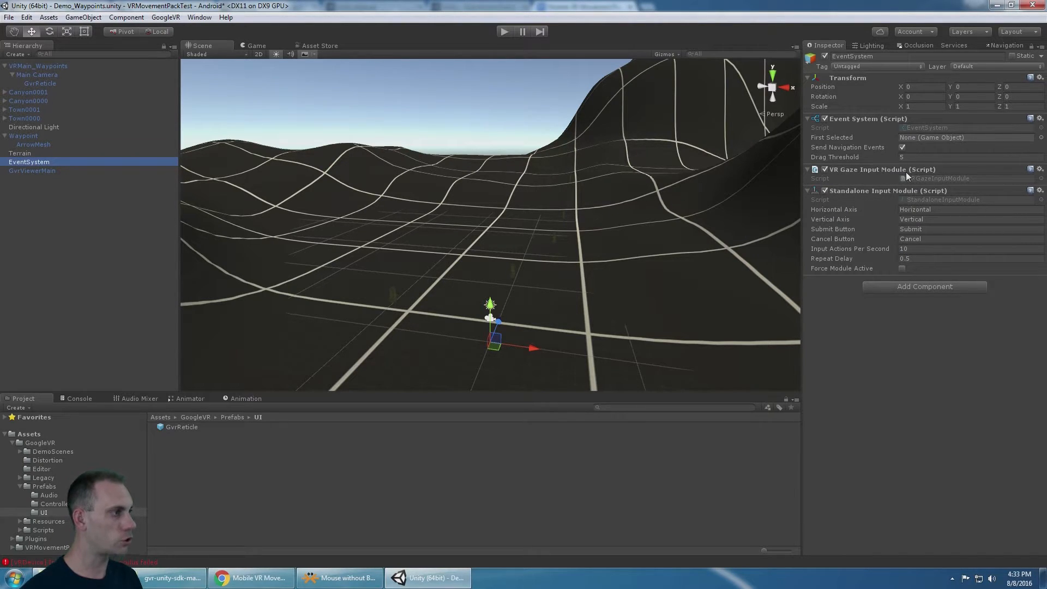
click(1038, 169)
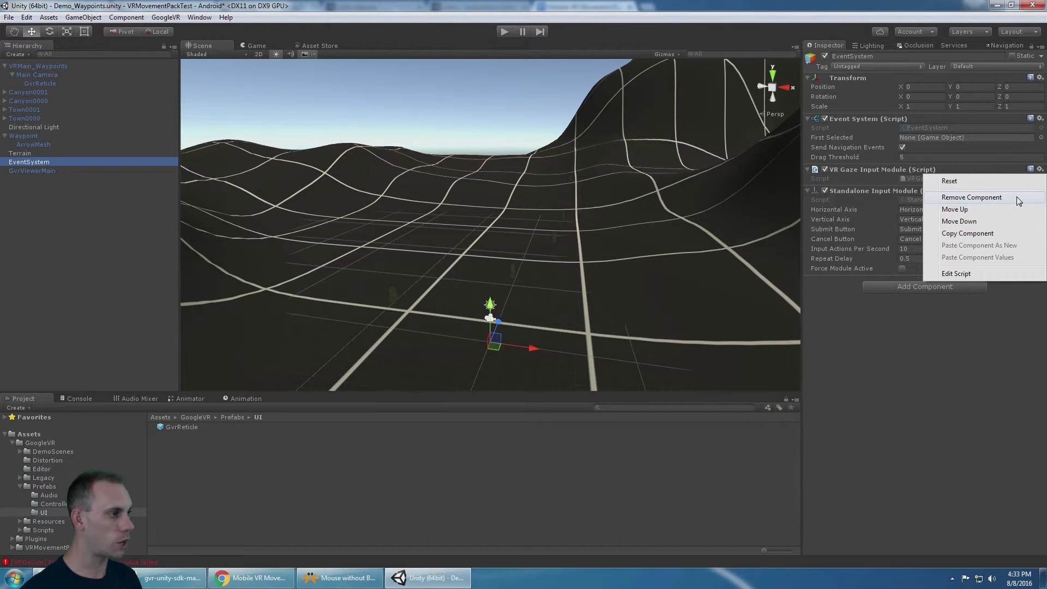
click(972, 197)
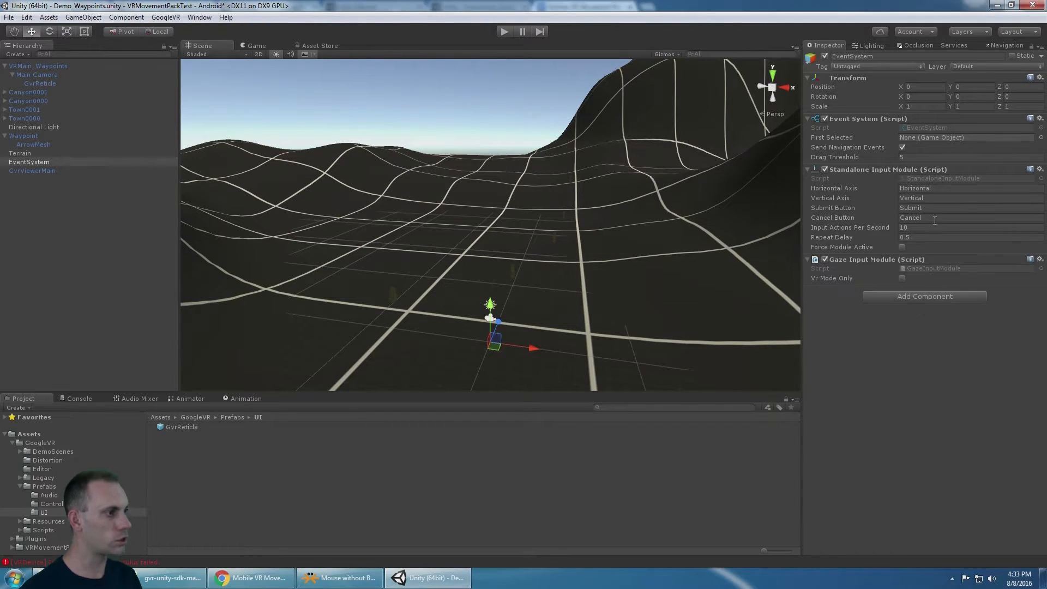
mouse_move(833, 266)
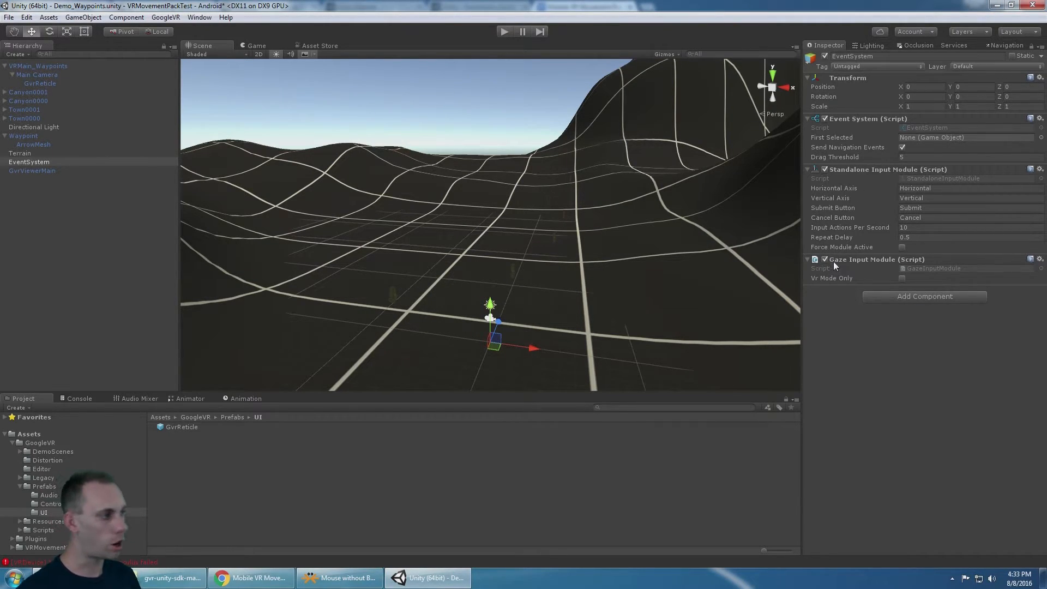
click(1038, 259)
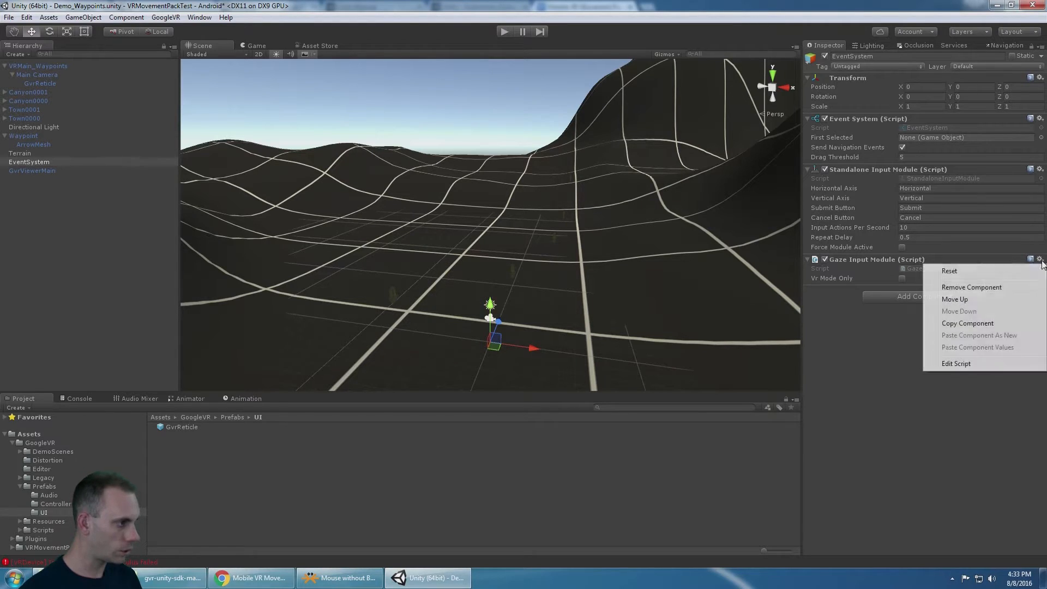
click(955, 299)
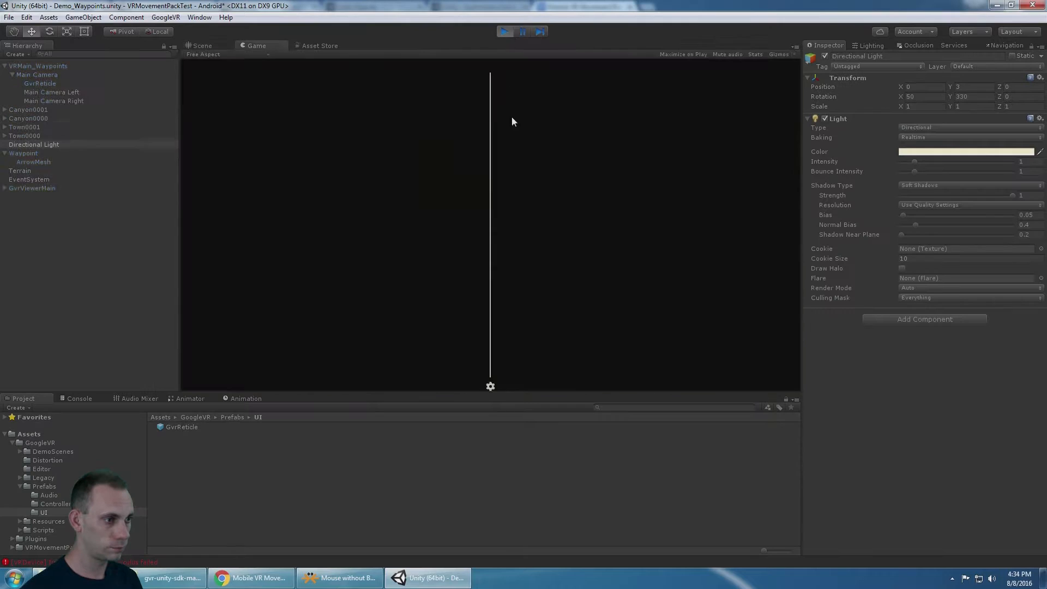
Watch the Waypoints terrain in side-by-side stereo with the reticle, then stop playing
click(505, 31)
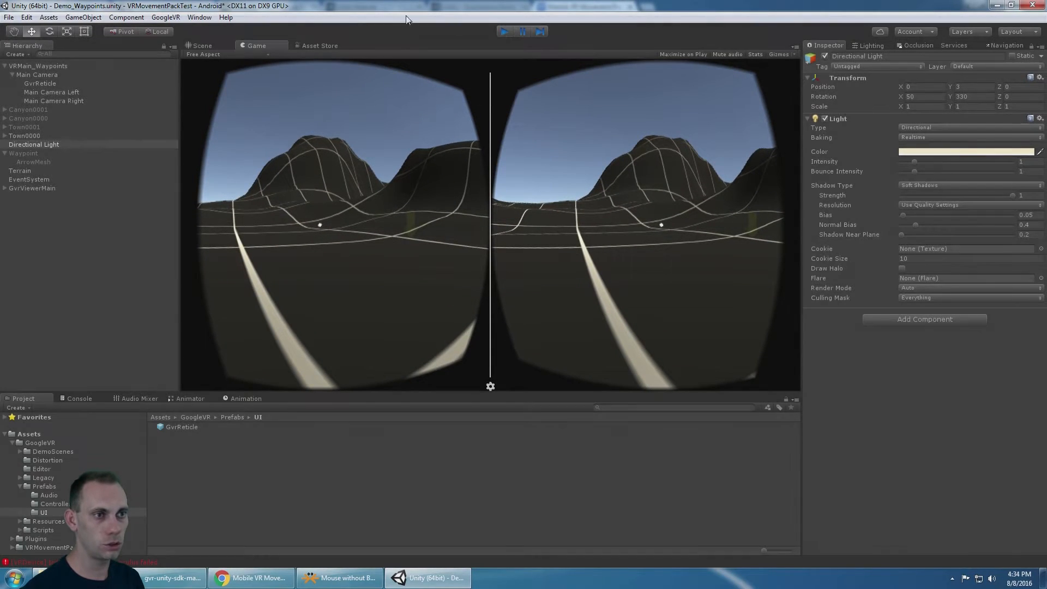
click(9, 17)
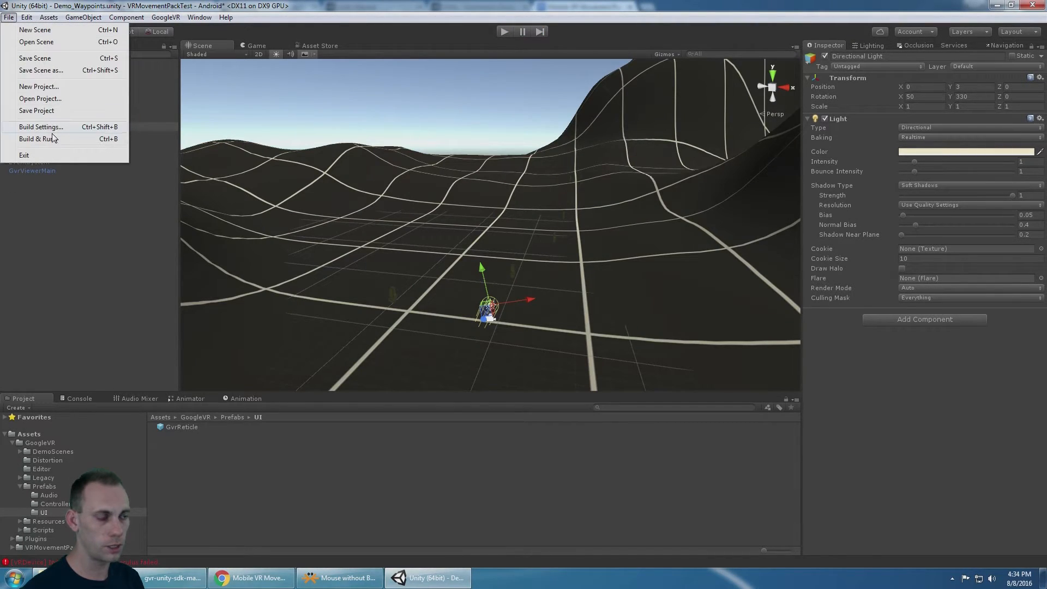
Uncheck Virtual Reality Supported in the Android Player Settings
click(40, 127)
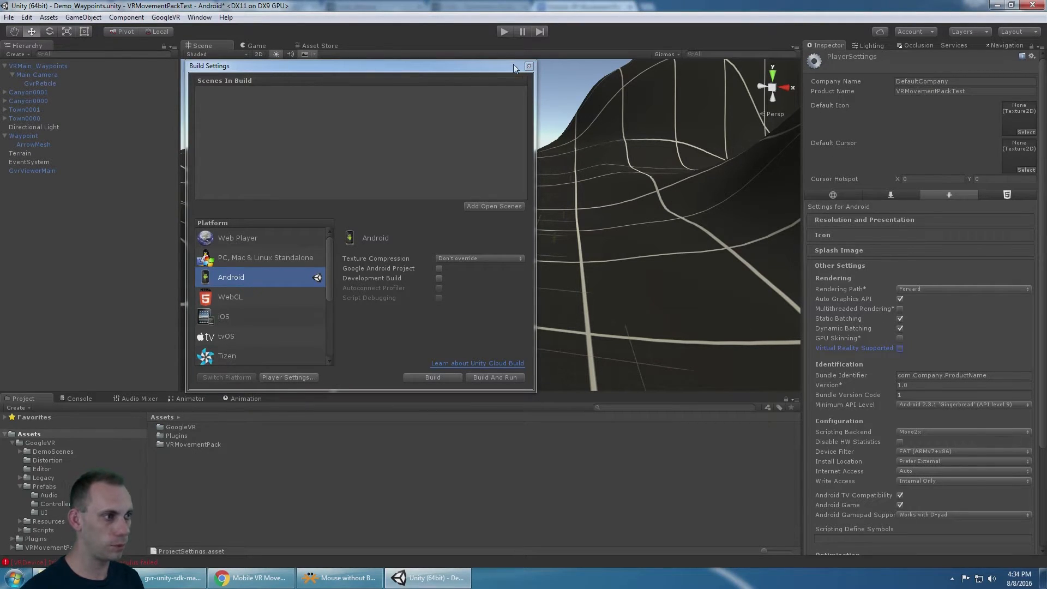
click(528, 65)
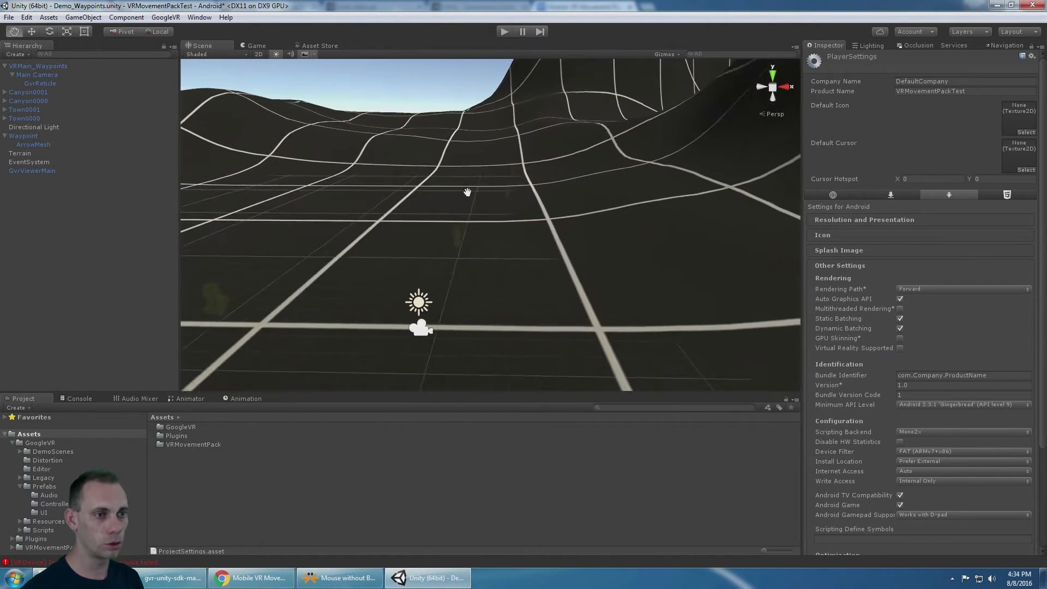
click(38, 66)
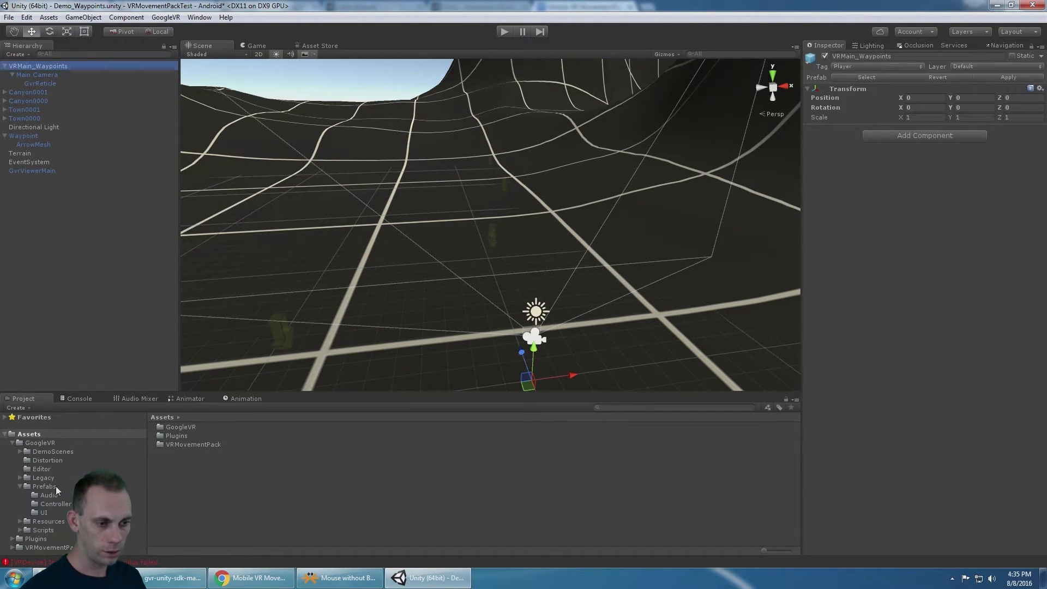
Save the Waypoints scene, open Demo_Autowalk, and add GvrViewerMain to its hierarchy
click(54, 551)
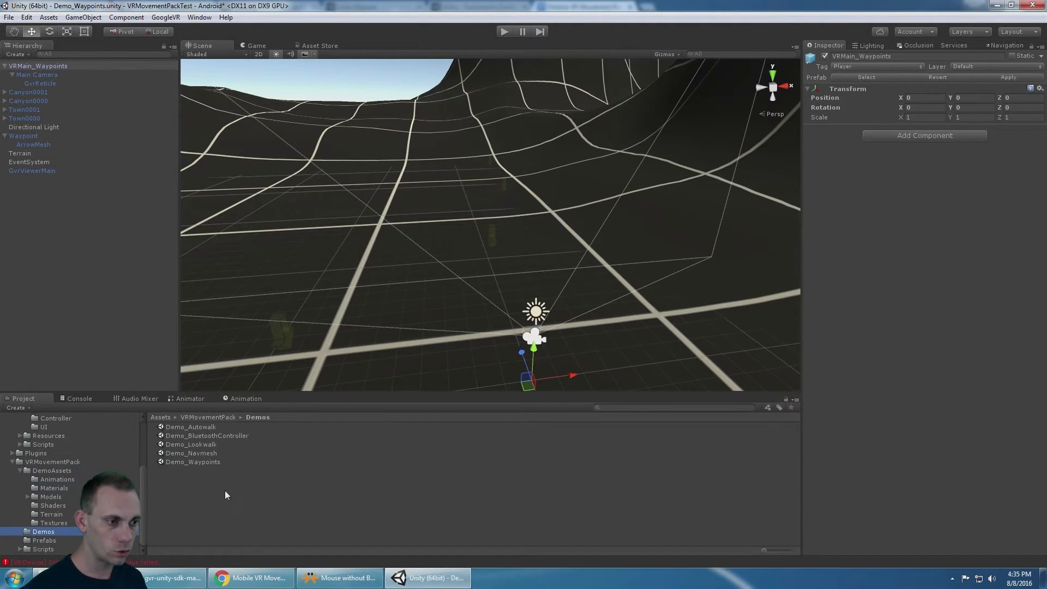
double_click(190, 427)
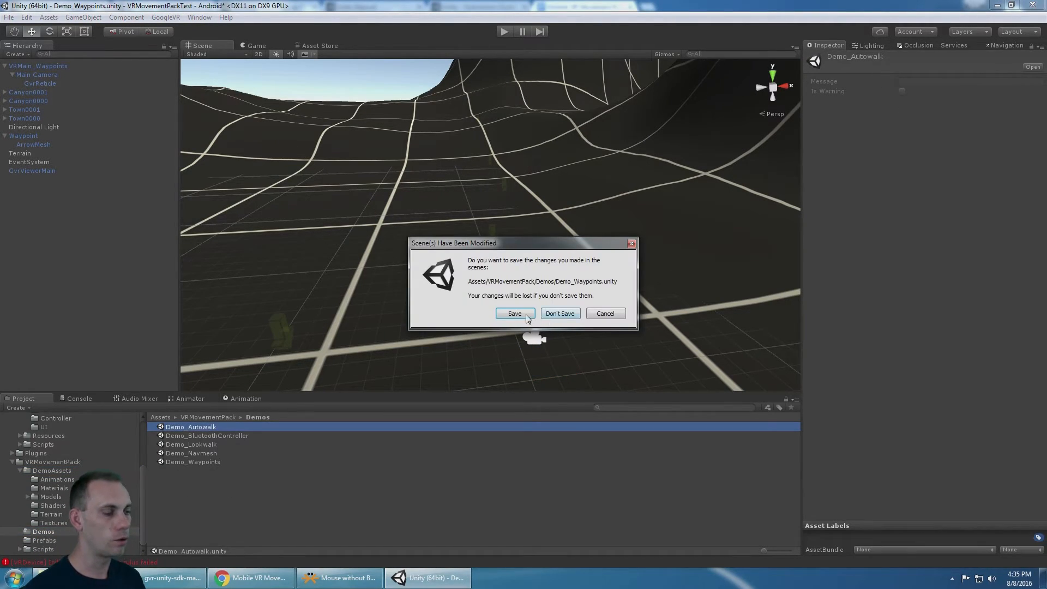
click(560, 313)
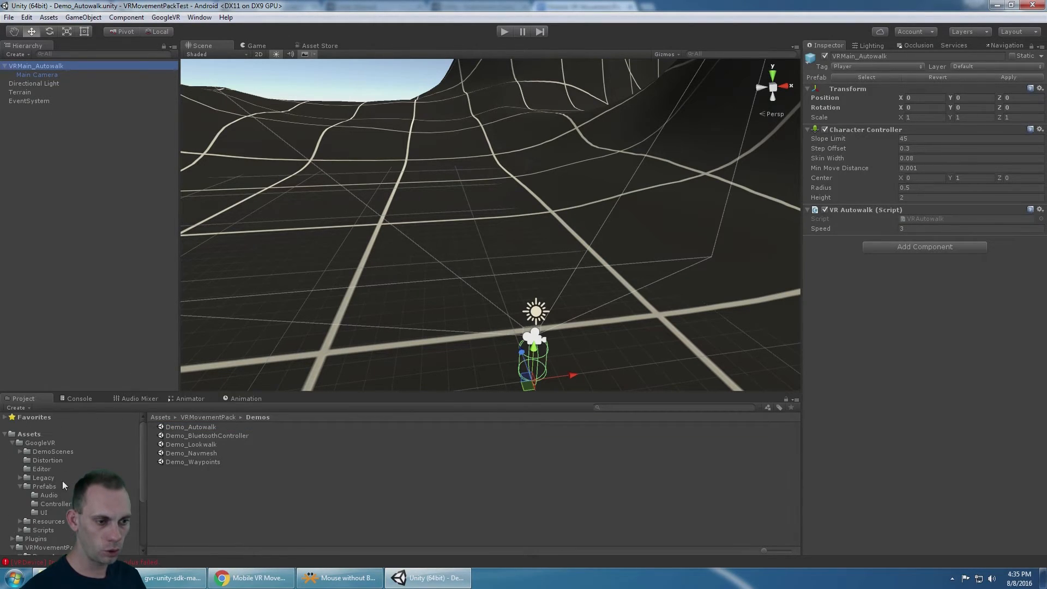
click(45, 485)
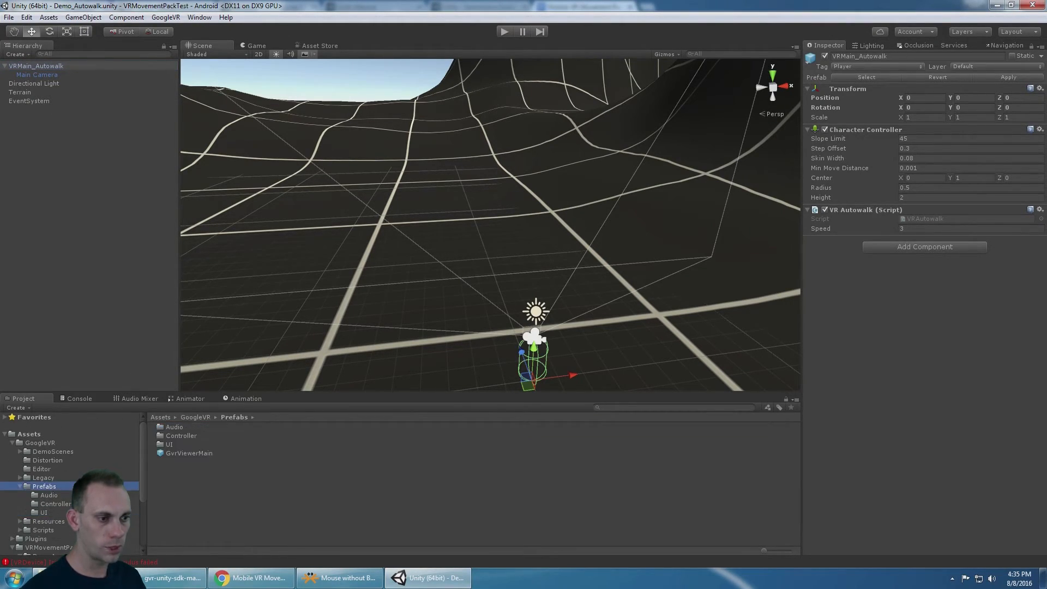
click(32, 109)
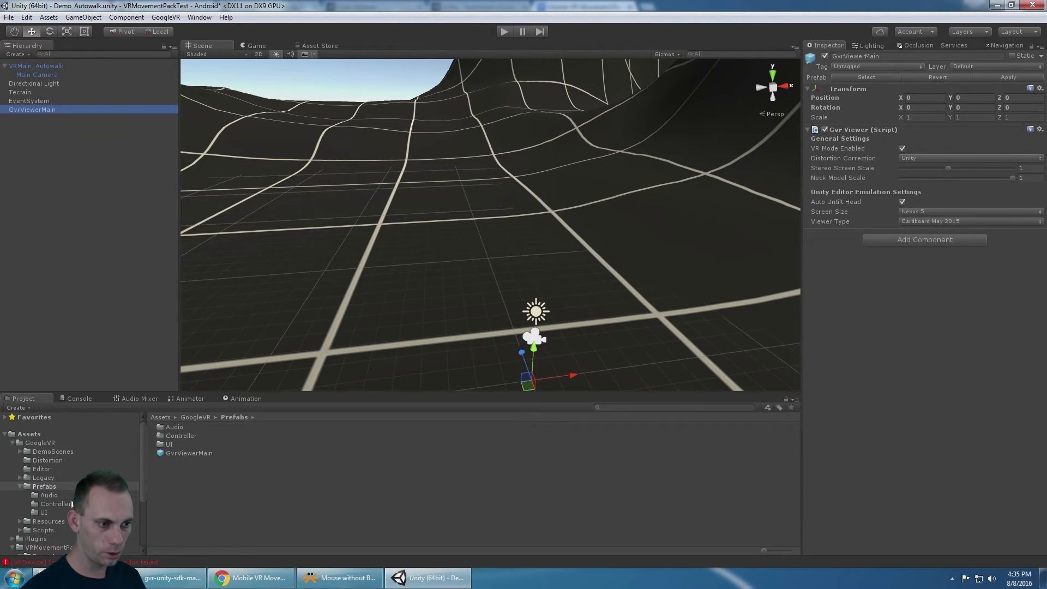
Put GvrReticle under Autowalk's Main Camera, play in stereo, and inspect Main Camera
double_click(169, 443)
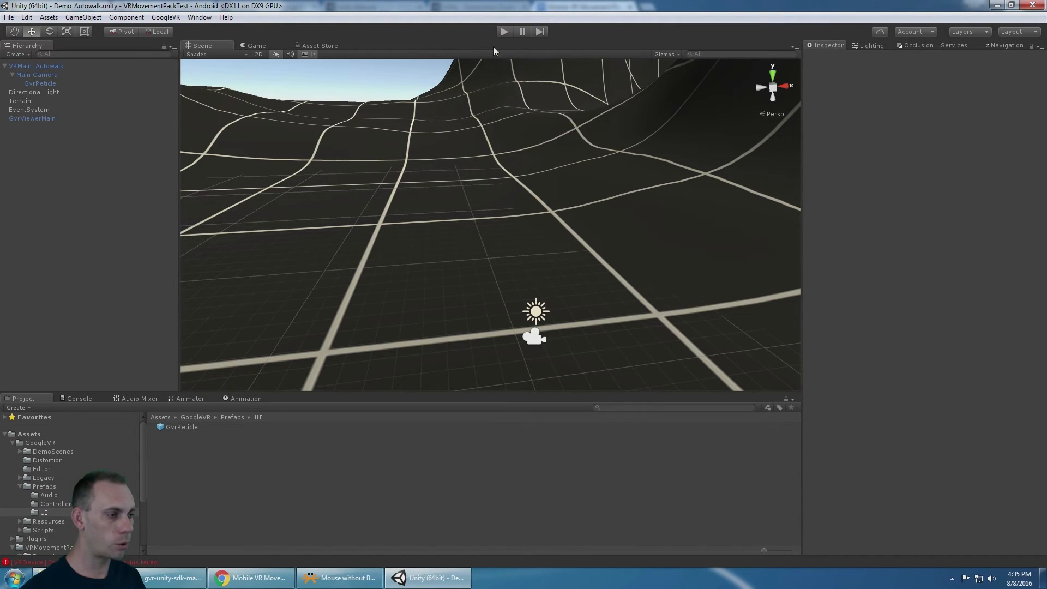
click(504, 32)
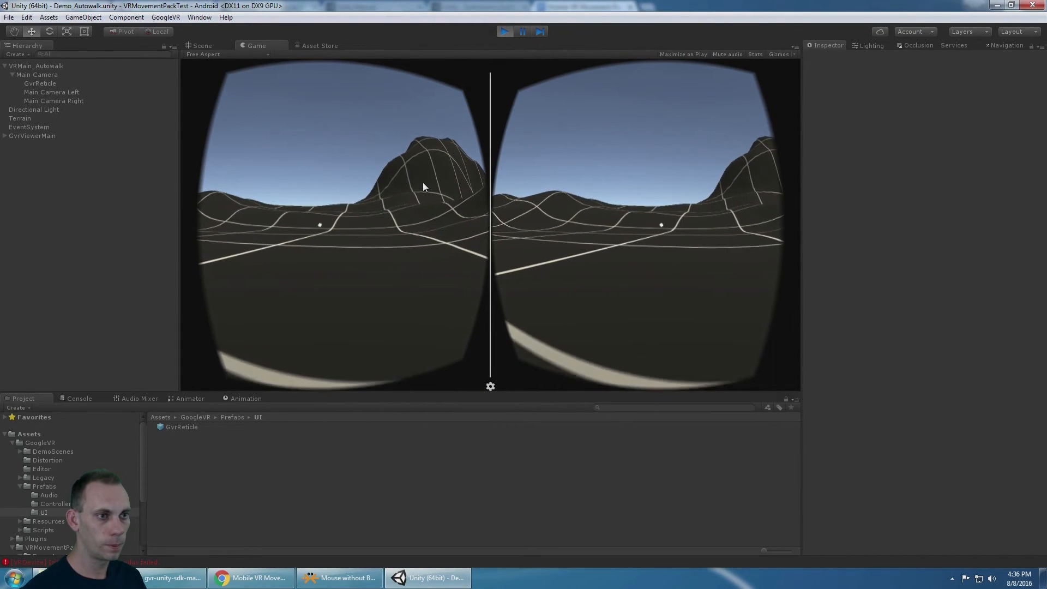
click(37, 74)
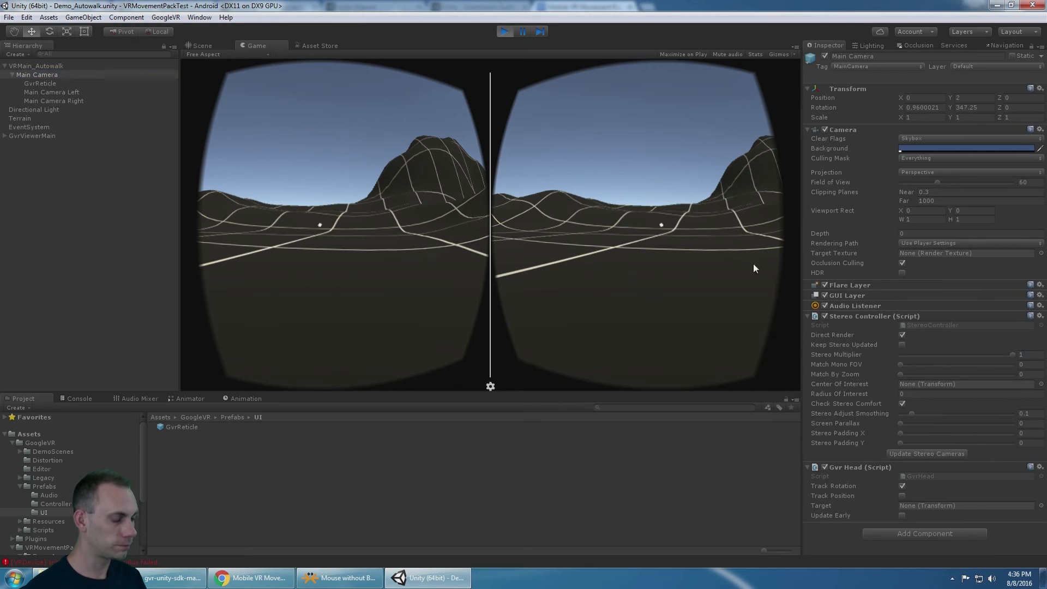
click(250, 578)
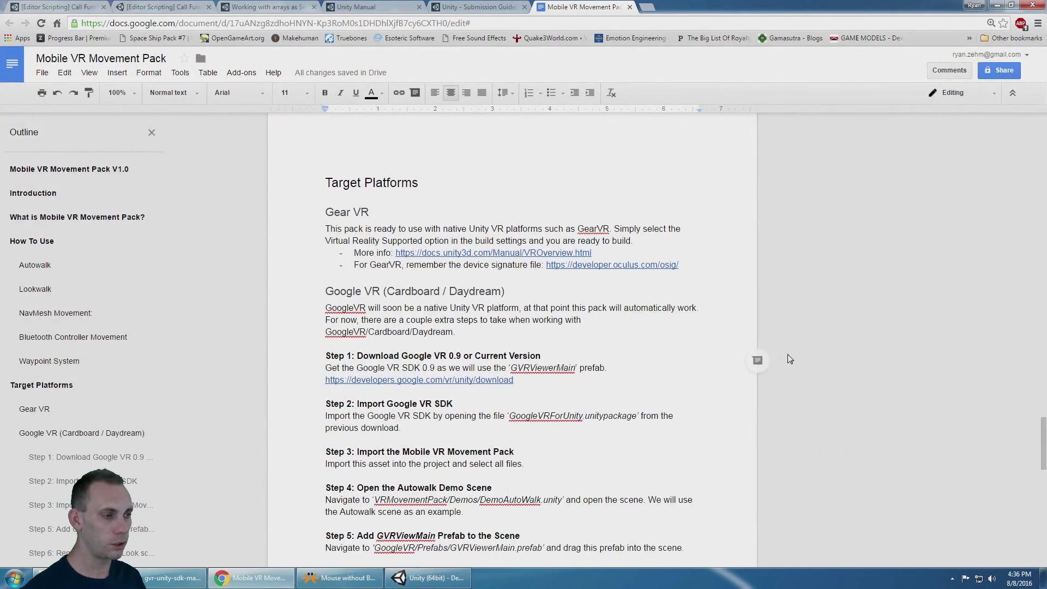
scroll(down, 3)
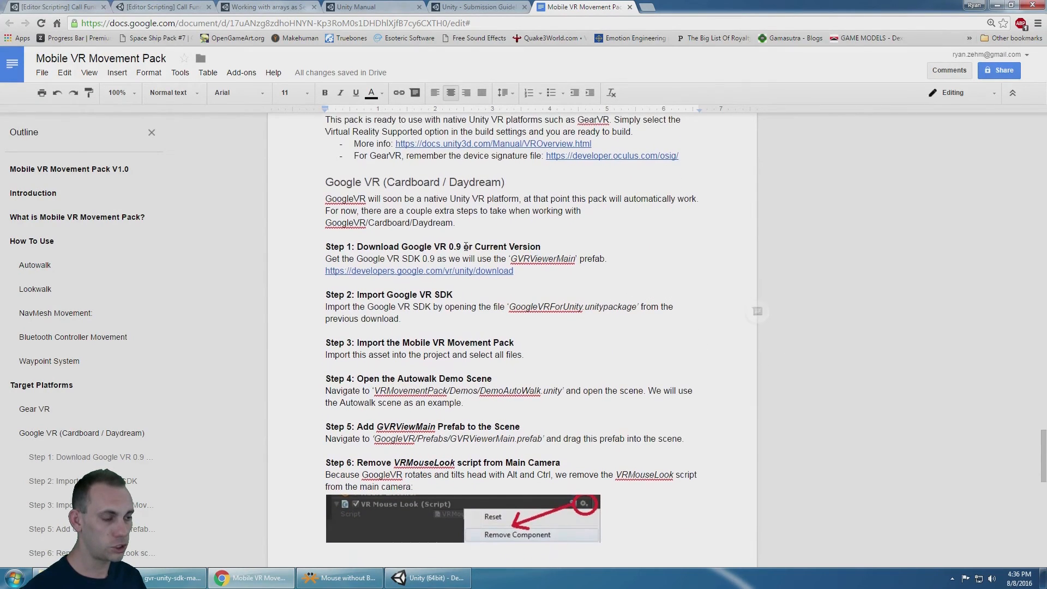
scroll(down, 3)
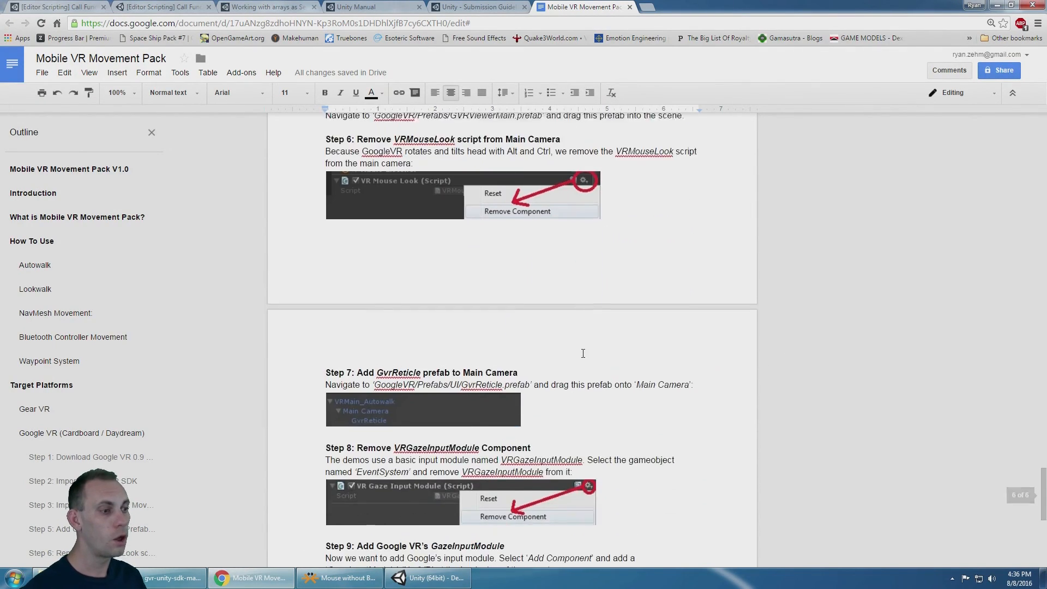
scroll(down, 3)
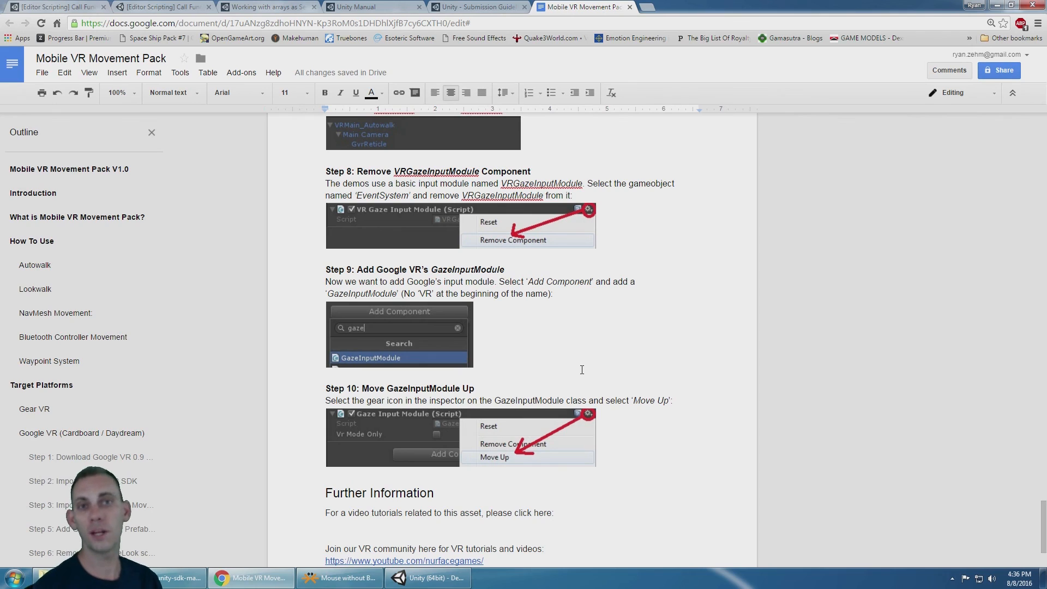